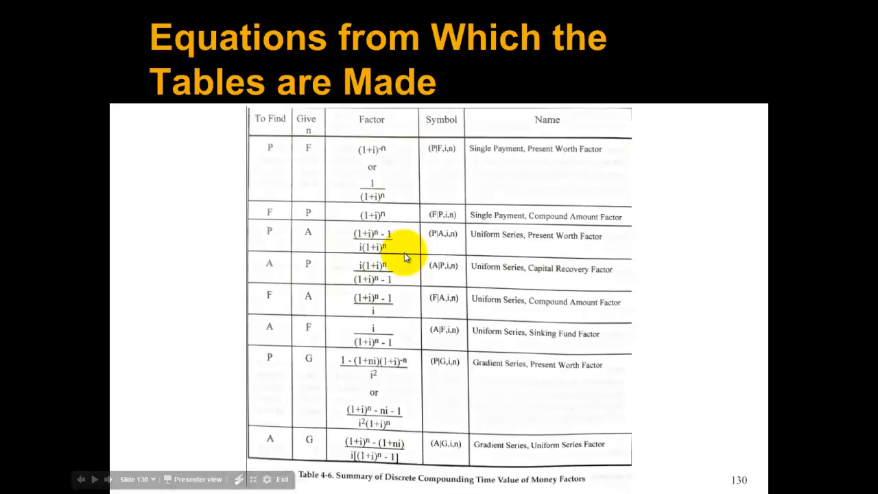
pyautogui.moveTo(504, 300)
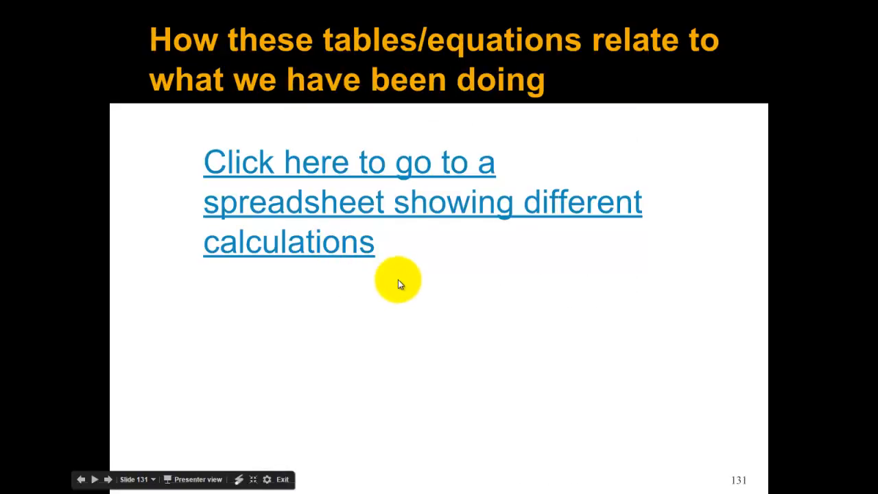
pyautogui.moveTo(266, 182)
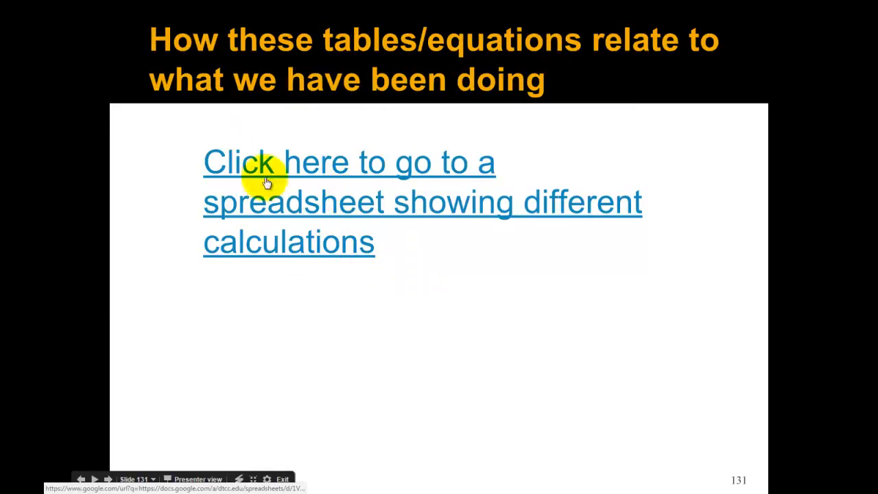
pyautogui.moveTo(156, 118)
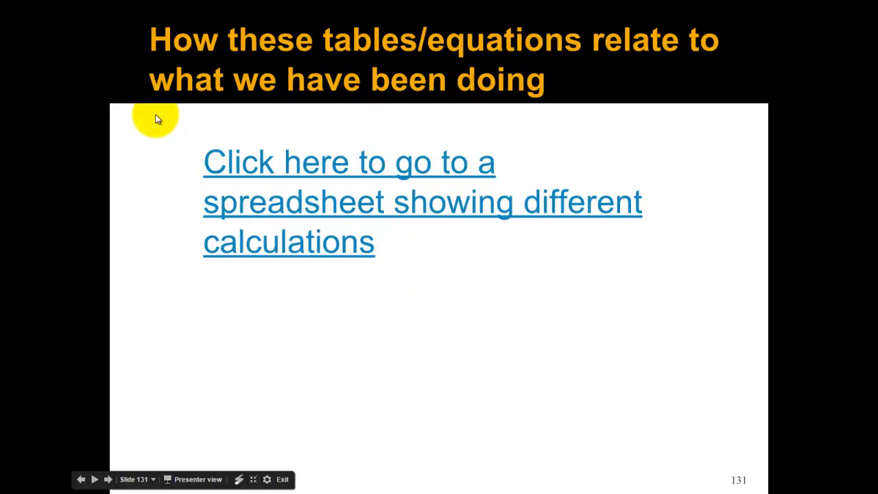
pyautogui.moveTo(245, 172)
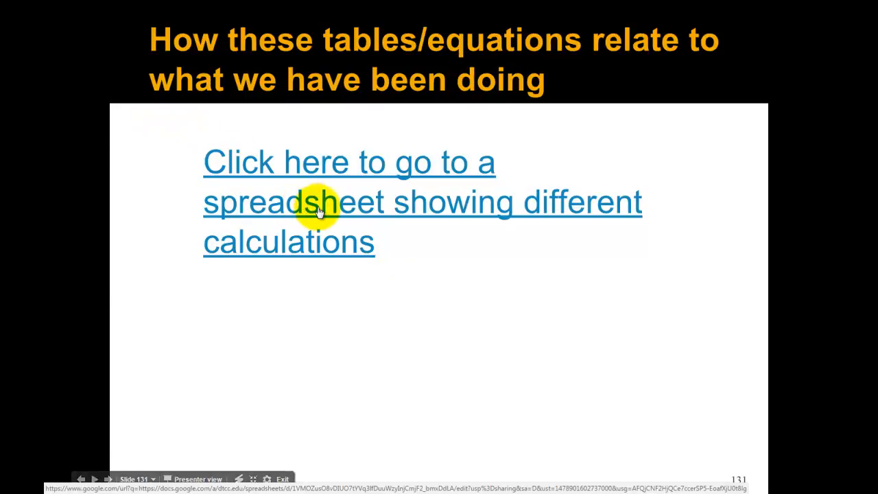
# On slide 131, follow the link to the spreadsheet of different calculations.
pyautogui.click(316, 202)
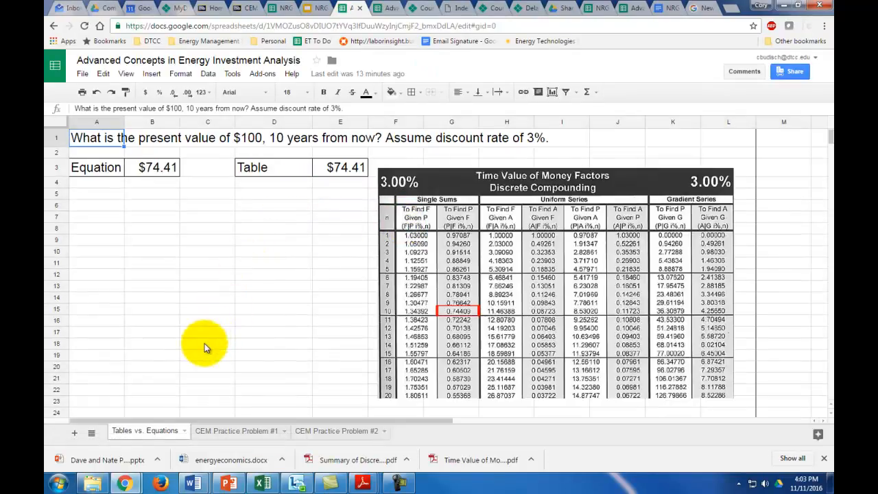
pyautogui.moveTo(191, 287)
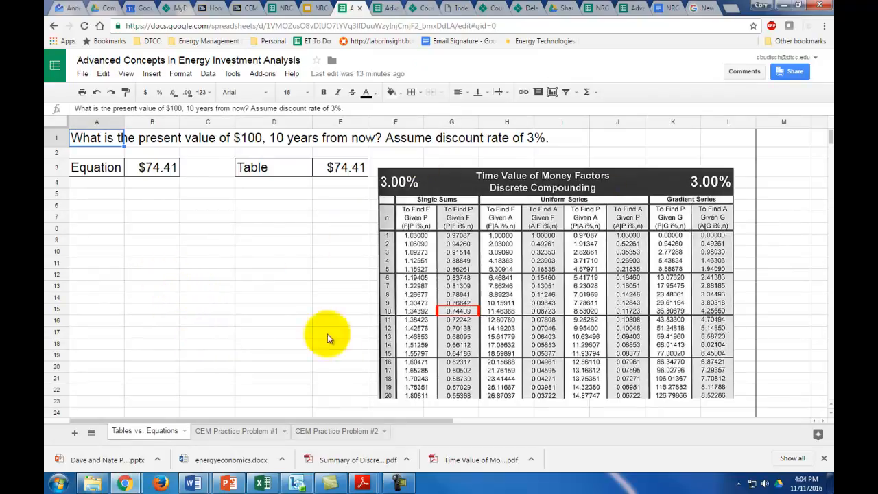
pyautogui.moveTo(231, 143)
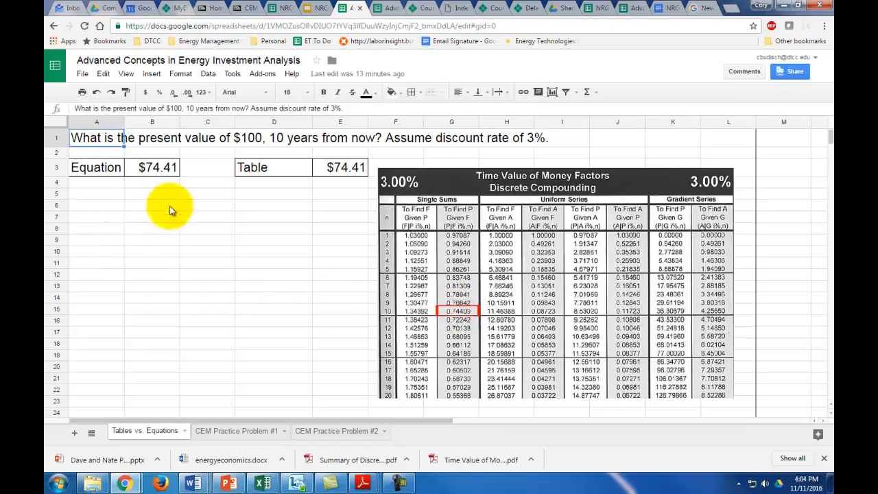
pyautogui.moveTo(155, 168)
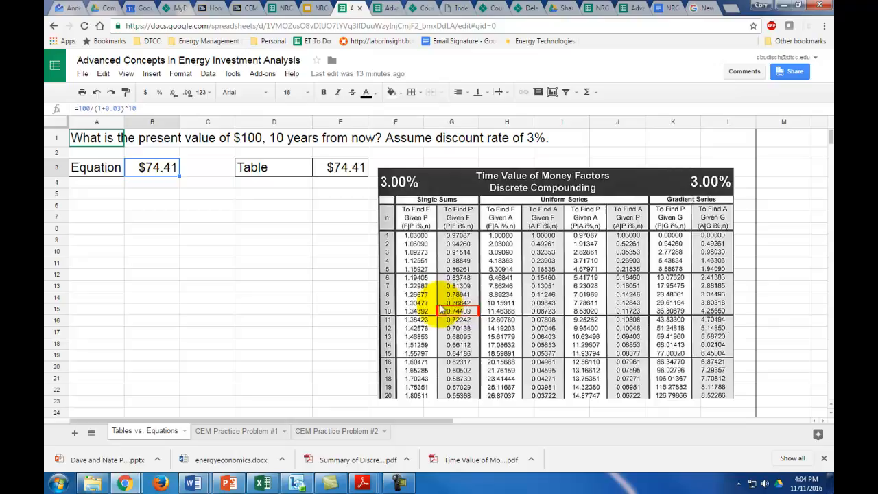
pyautogui.click(346, 167)
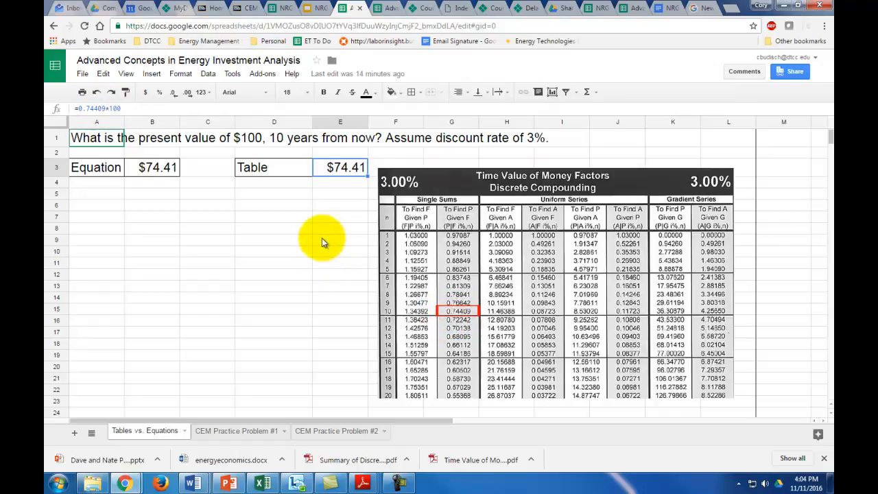
pyautogui.click(339, 240)
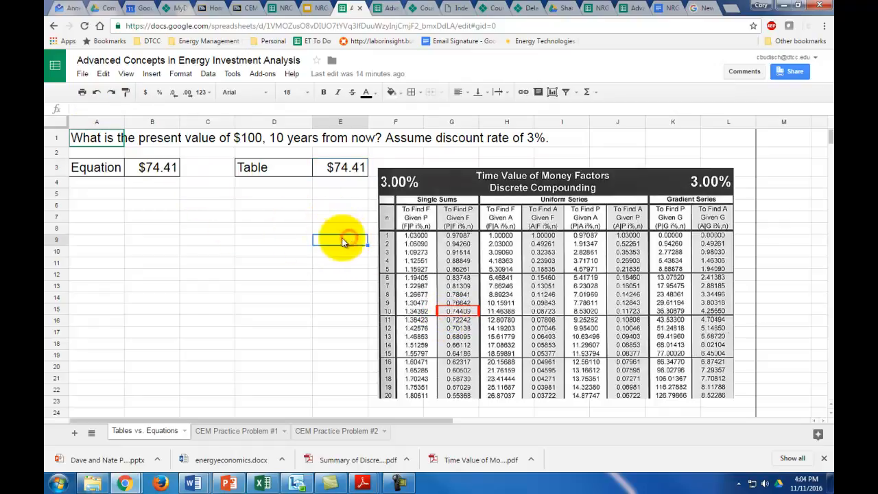
# Review the $100 annuity formulas for year-1 present value, the $853.02 total, and the table result.
pyautogui.scroll(-3)
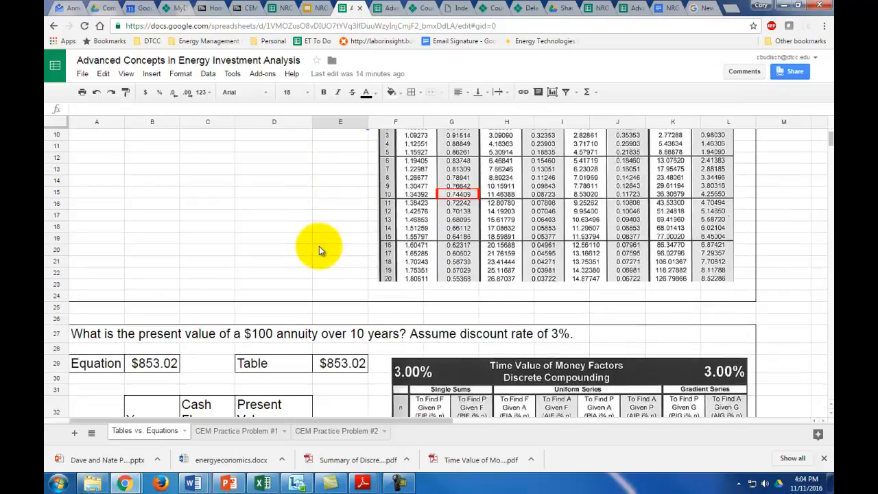
pyautogui.scroll(-3)
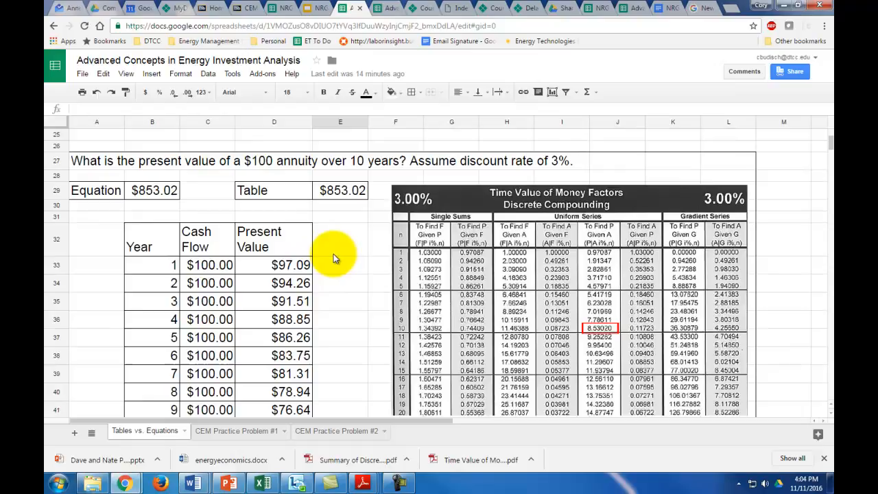
pyautogui.scroll(-3)
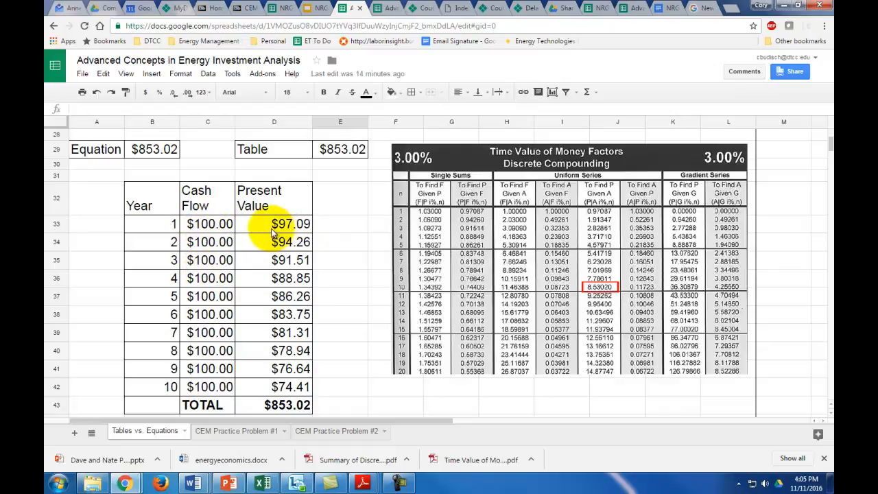
pyautogui.click(274, 224)
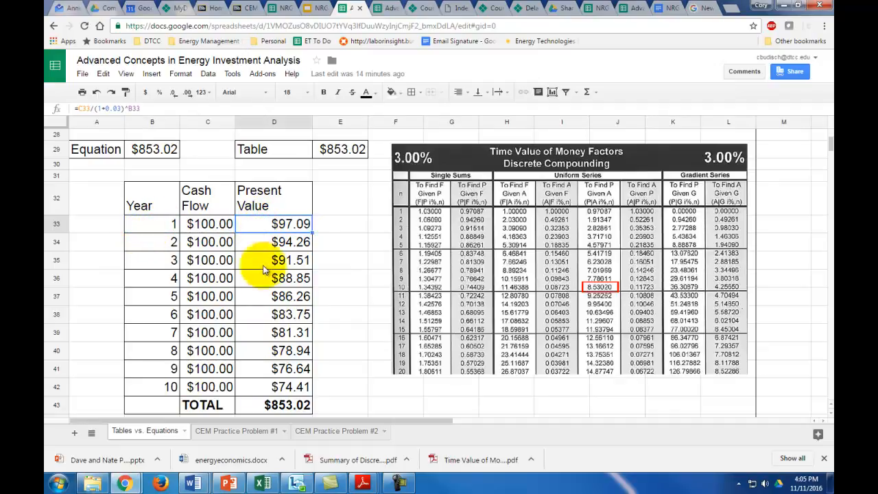
pyautogui.click(274, 404)
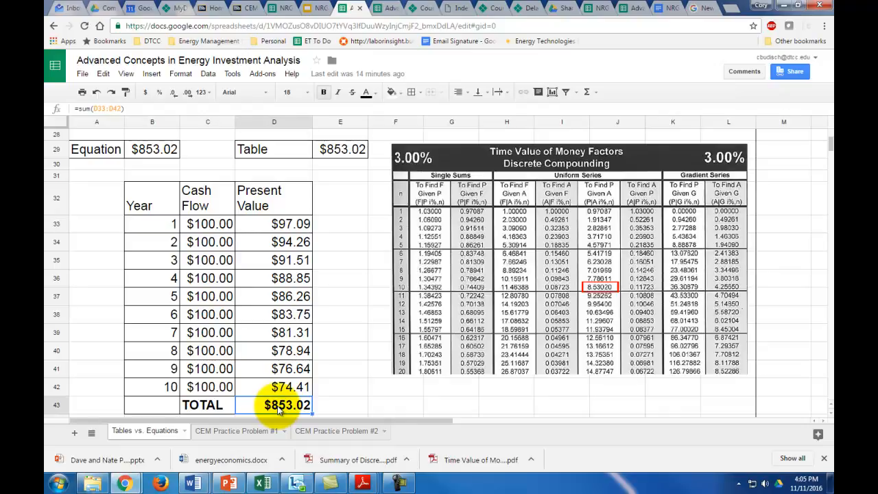
pyautogui.click(153, 149)
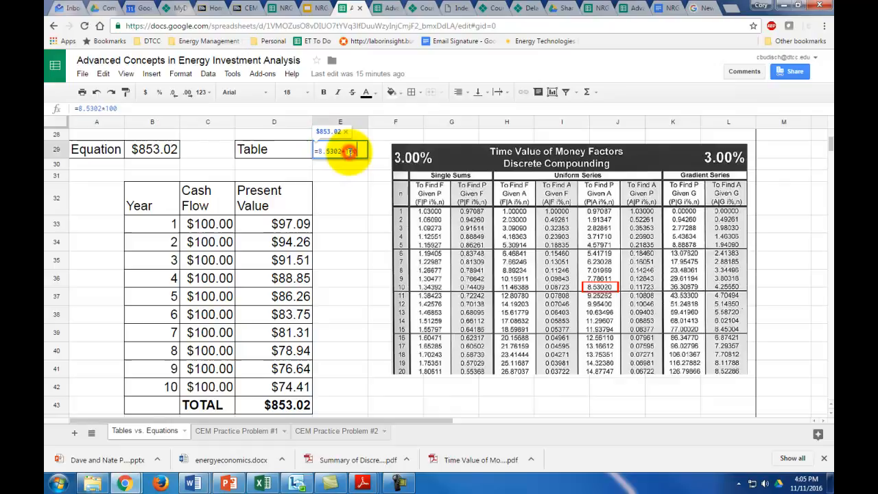
pyautogui.press('enter')
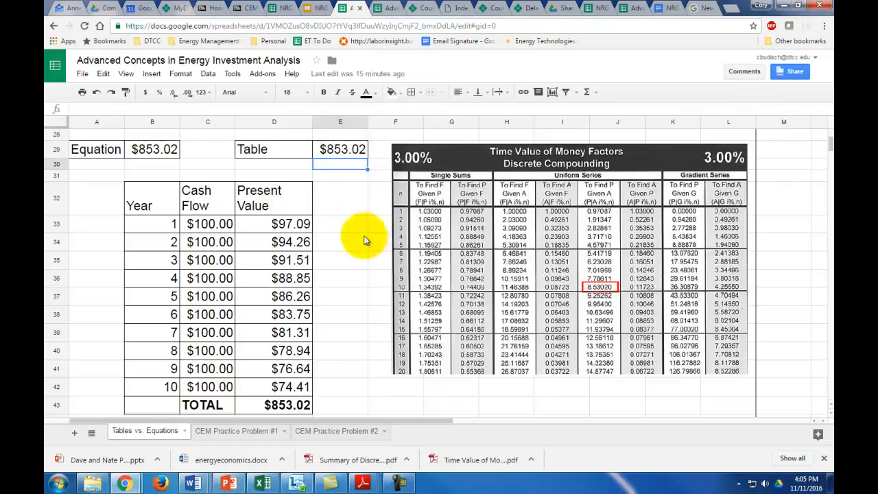
pyautogui.scroll(-3)
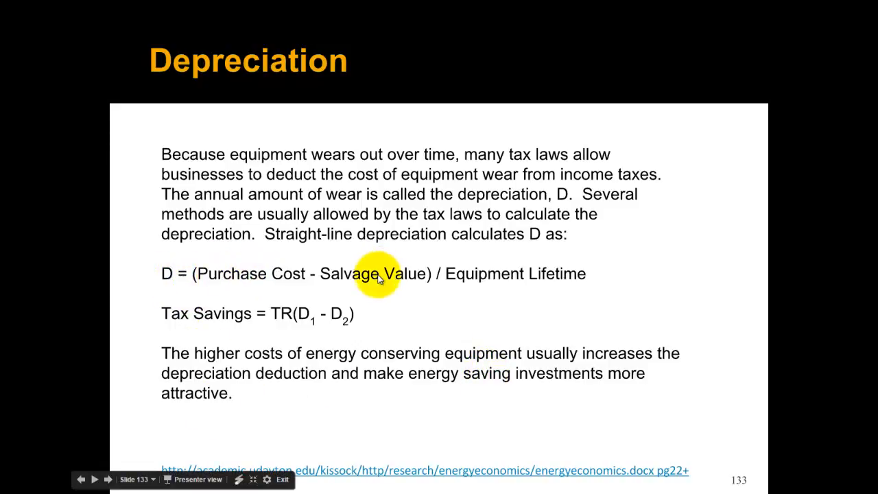
pyautogui.moveTo(502, 278)
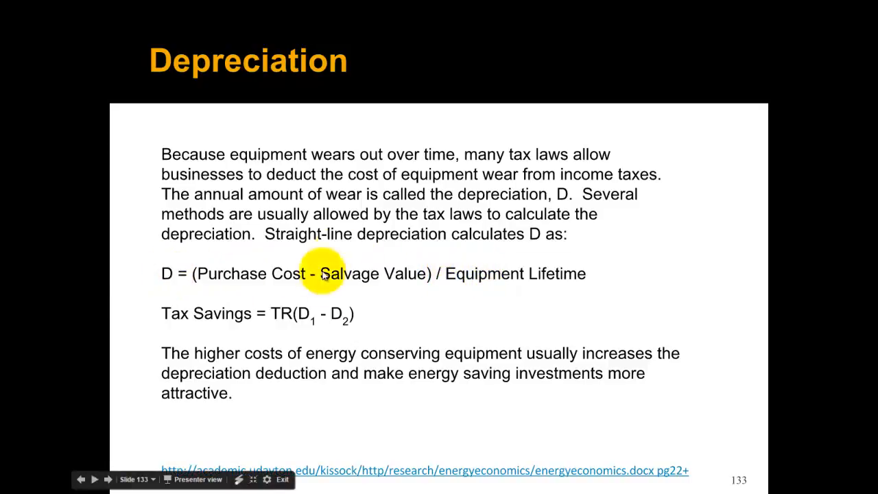
pyautogui.moveTo(375, 257)
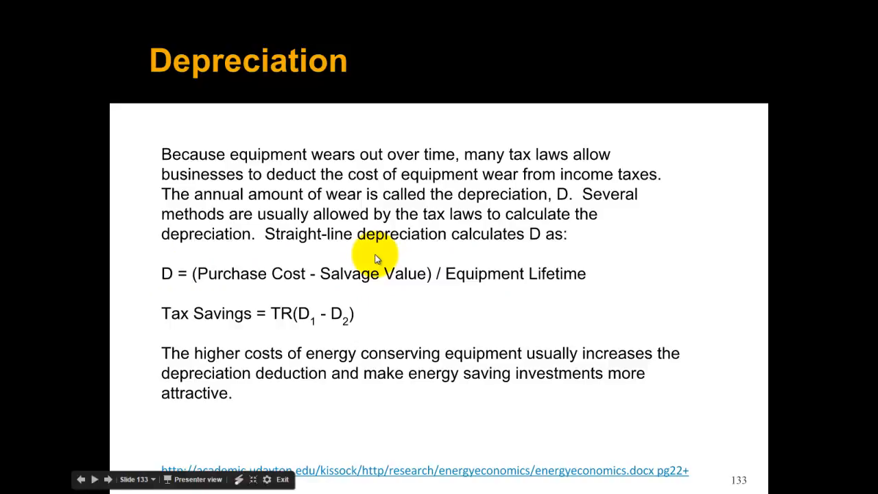
pyautogui.moveTo(279, 262)
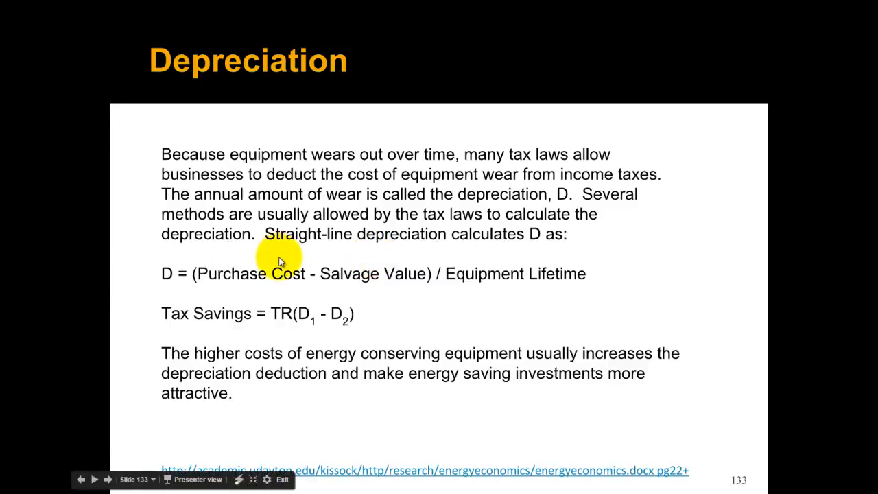
pyautogui.moveTo(273, 268)
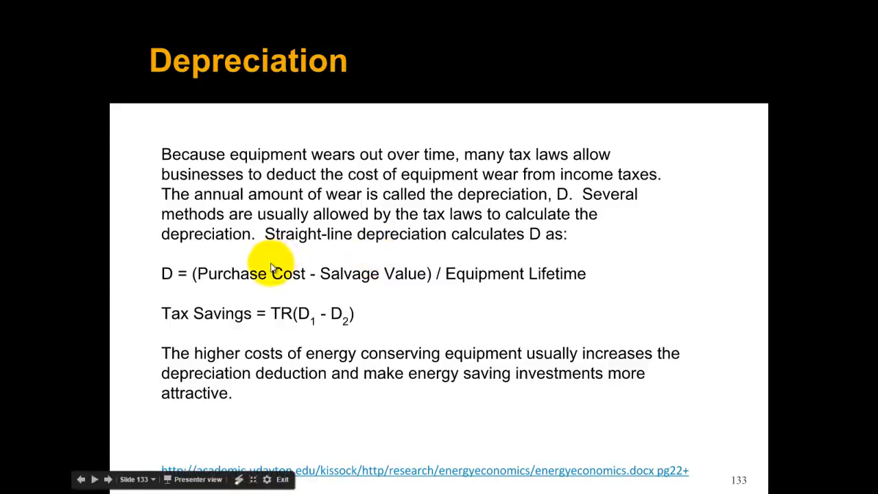
pyautogui.moveTo(346, 287)
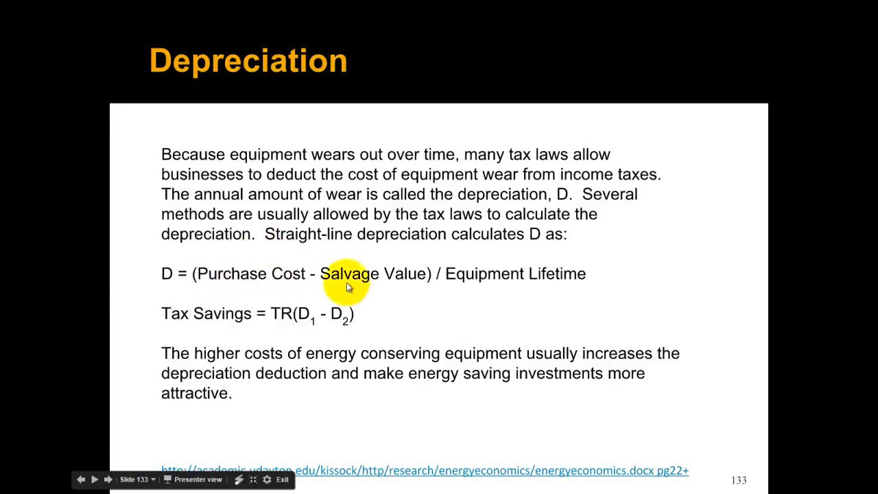
pyautogui.moveTo(361, 274)
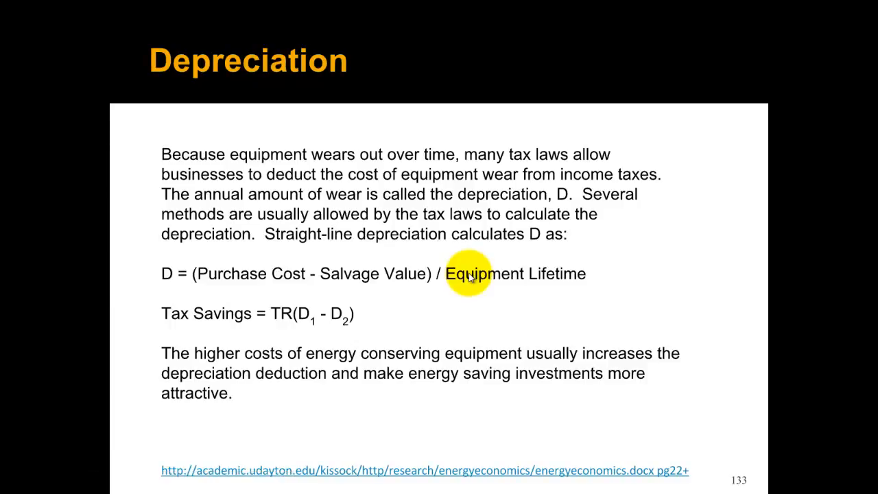
pyautogui.moveTo(469, 278)
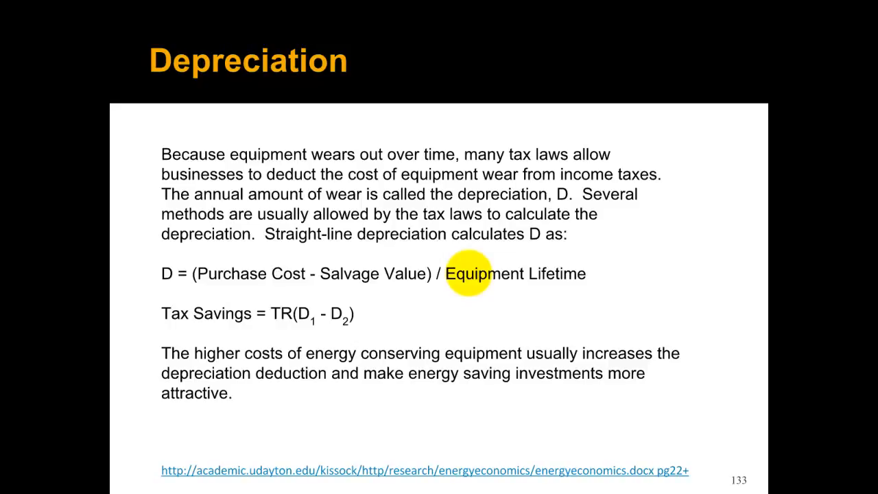
# Advance from slide 133 to slide 134, CEM Practice Problem #1.
pyautogui.press('right')
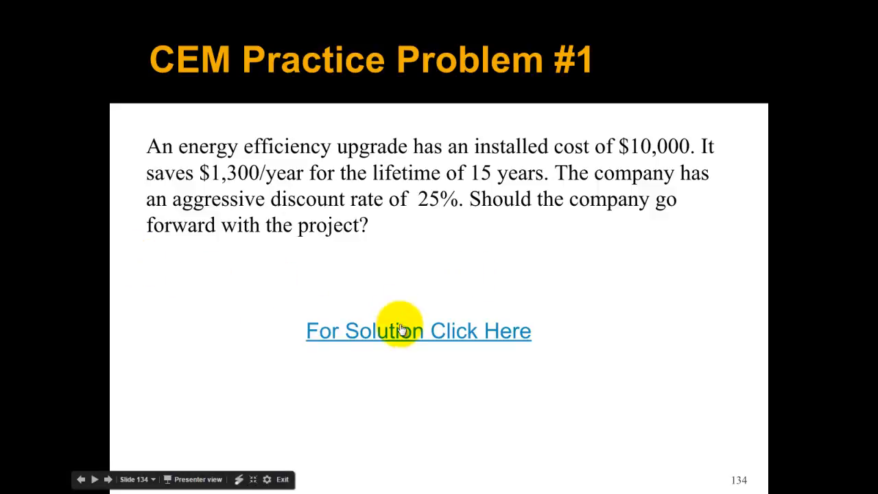
# Follow slide 134's 'For Solution Click Here' link to the solution spreadsheet.
pyautogui.click(418, 330)
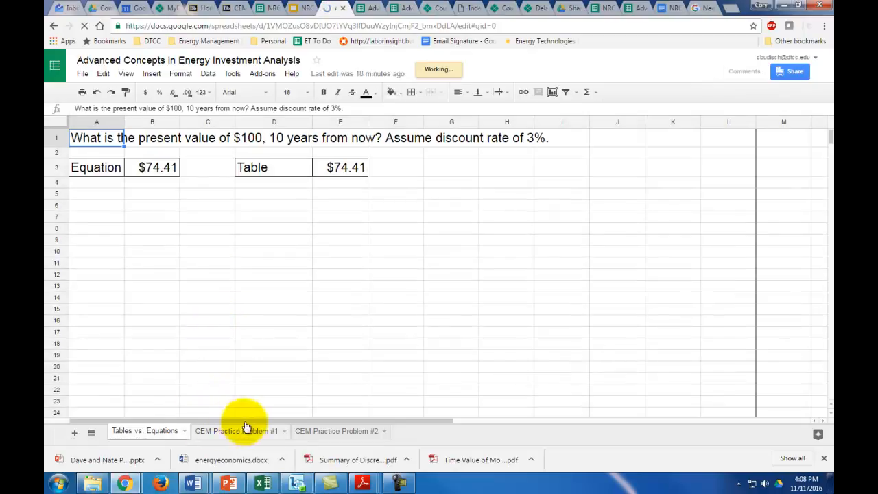
# Review Problem #1's year-0 cash flow, $1,300 yearly cash flows and year-1 present value formula.
pyautogui.click(236, 430)
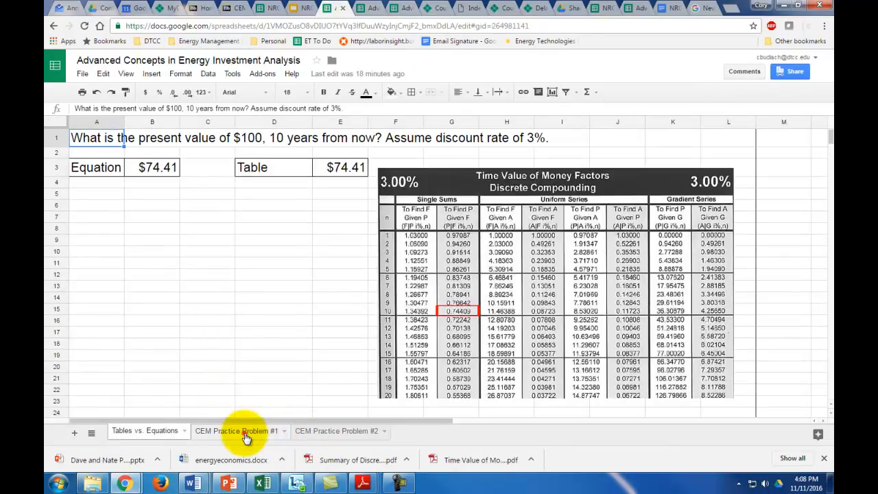
pyautogui.click(236, 430)
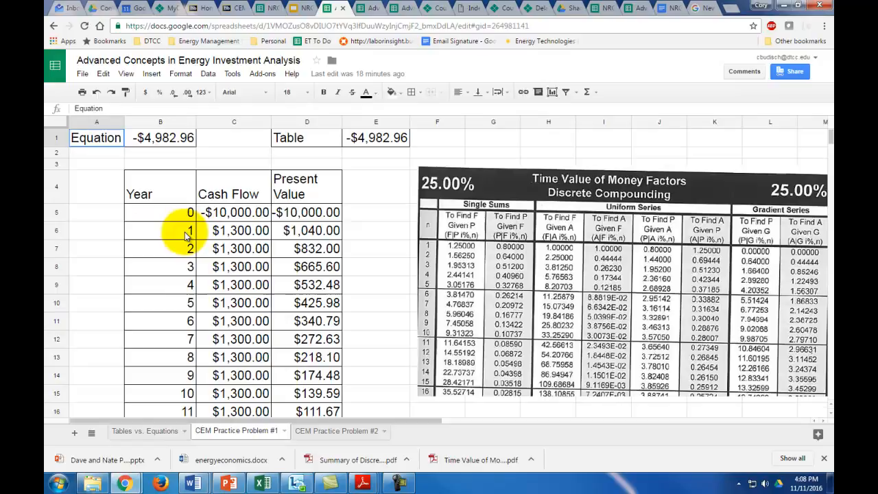
pyautogui.click(234, 212)
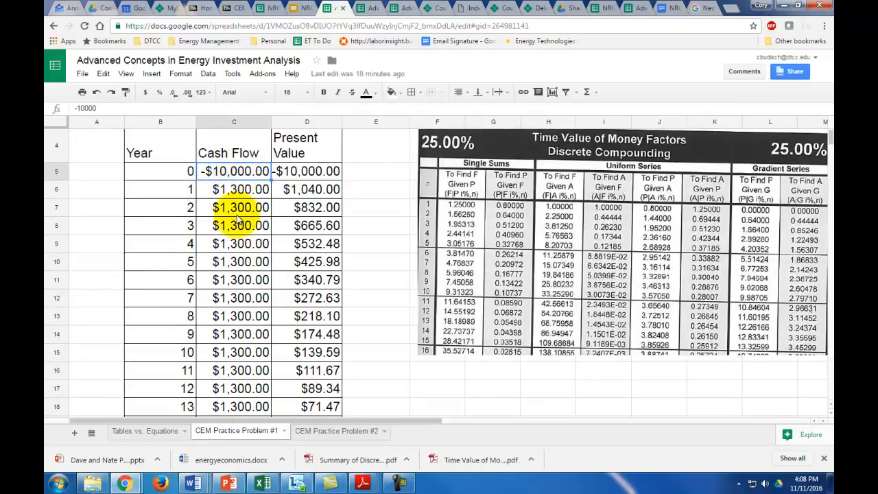
pyautogui.moveTo(234, 190); pyautogui.dragTo(234, 316)
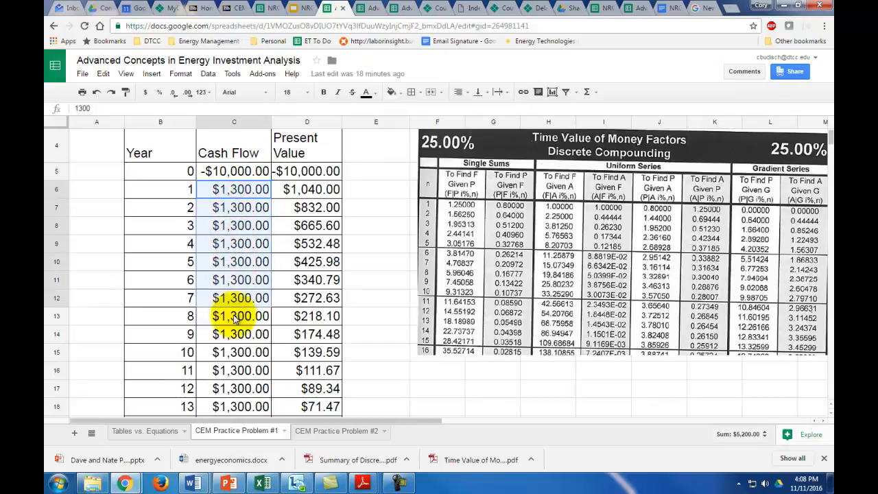
pyautogui.scroll(-3)
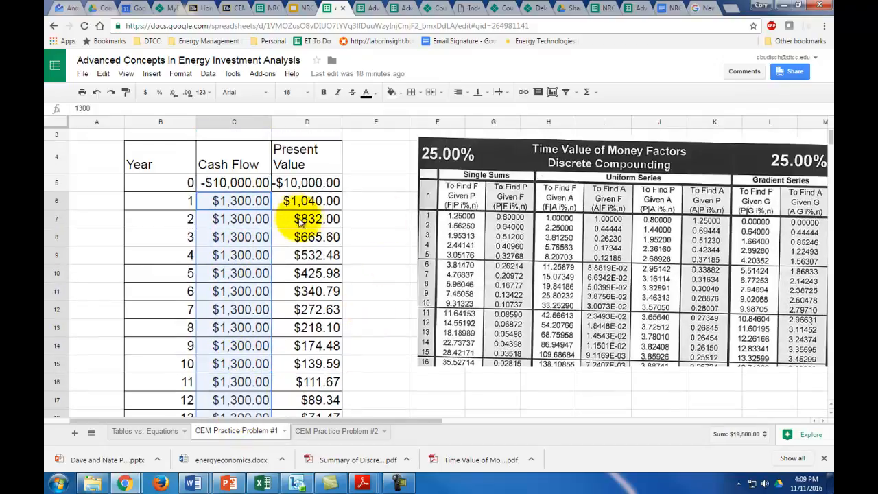
pyautogui.click(306, 201)
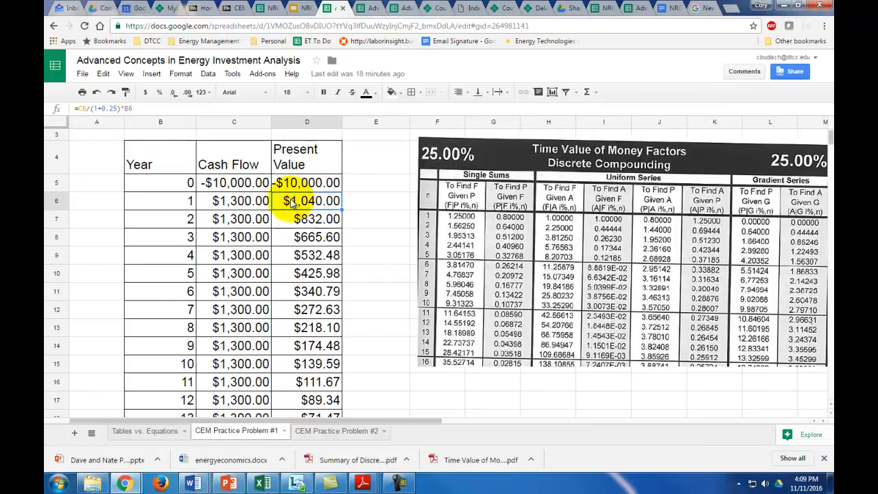
pyautogui.click(307, 182)
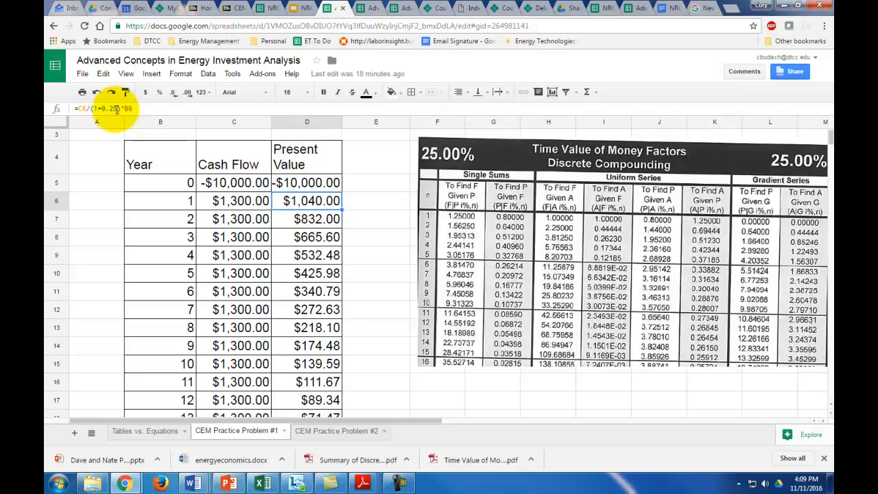
pyautogui.scroll(-3)
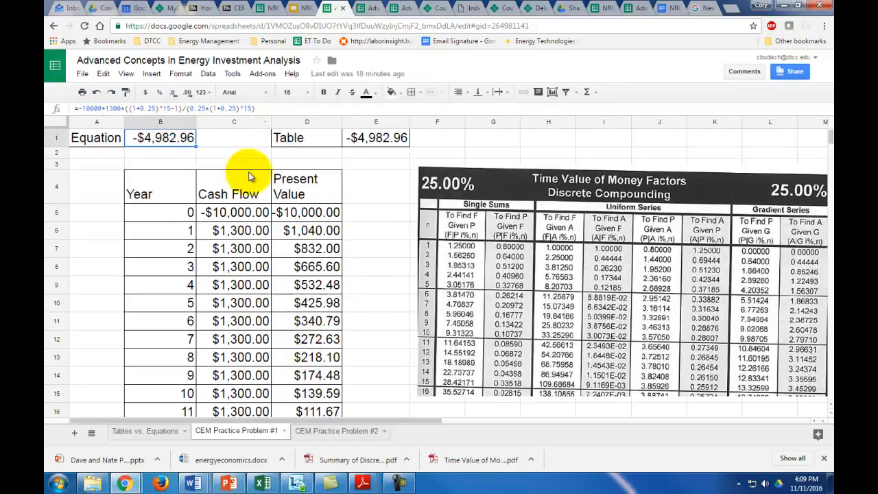
pyautogui.click(375, 138)
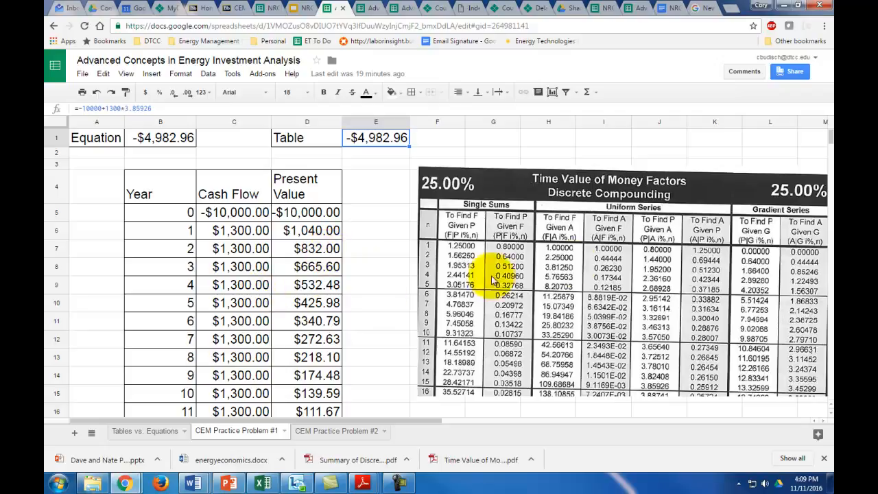
pyautogui.moveTo(480, 190)
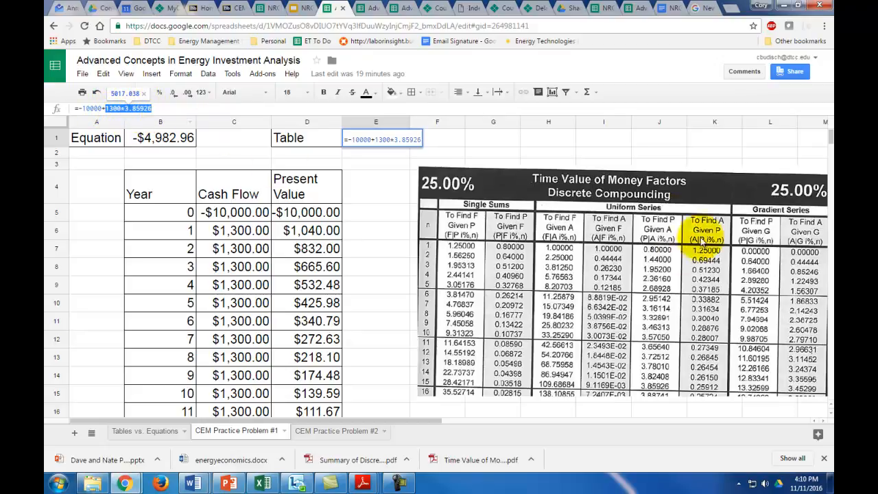
pyautogui.moveTo(606, 186)
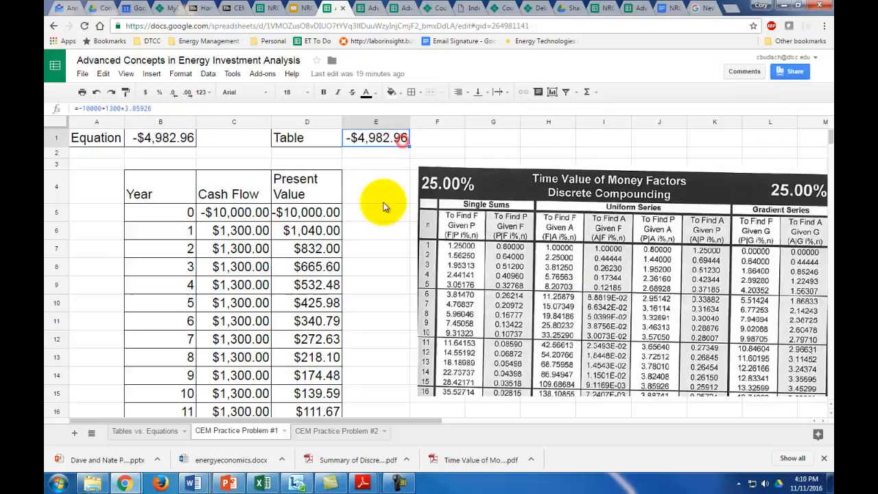
pyautogui.scroll(-3)
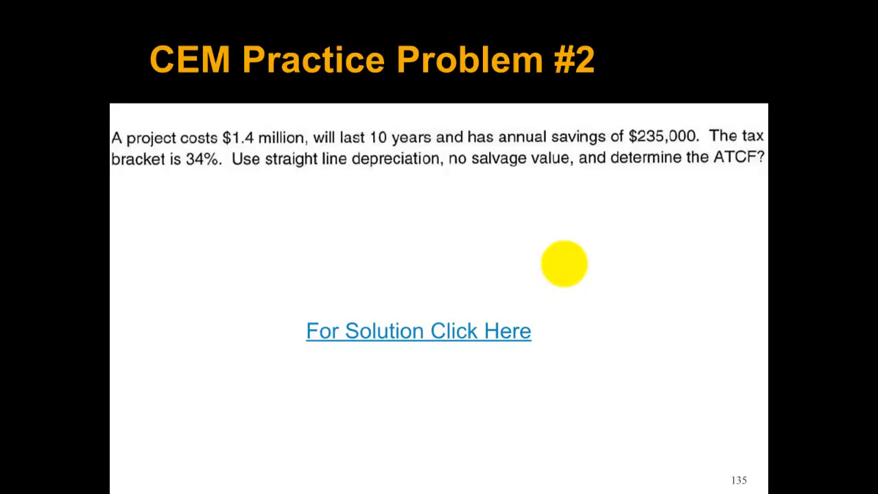
pyautogui.moveTo(307, 233)
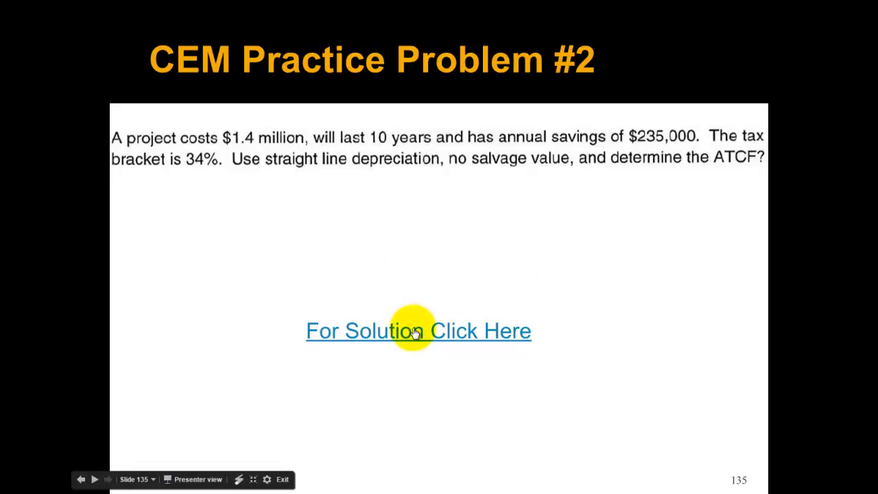
# Follow slide 135's 'For Solution Click Here' link to the solution spreadsheet.
pyautogui.click(418, 330)
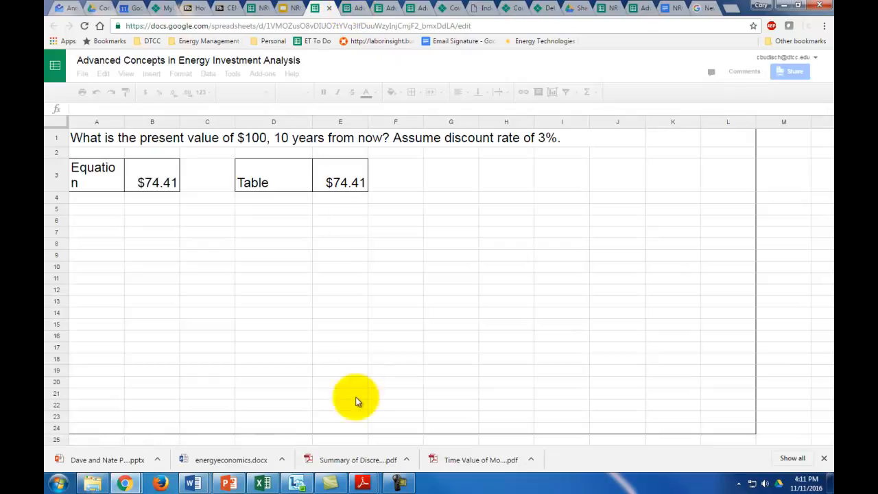
# Show the CEM Practice Problem #2 sheet: ATCF -$1,400,000 in year 0, then $202,700 yearly.
pyautogui.click(336, 430)
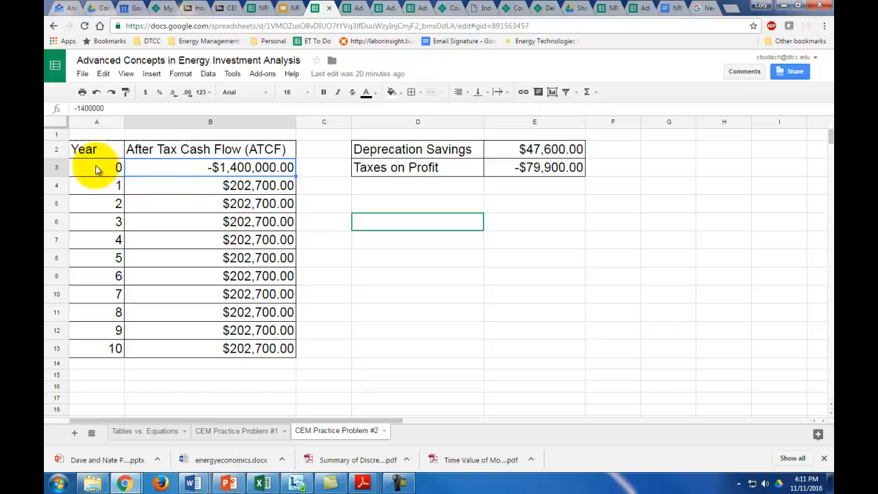
pyautogui.moveTo(170, 170)
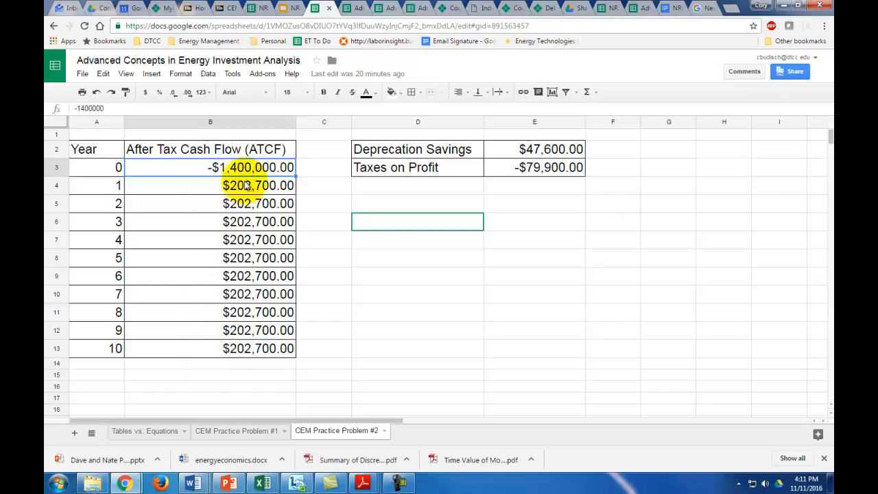
pyautogui.click(298, 8)
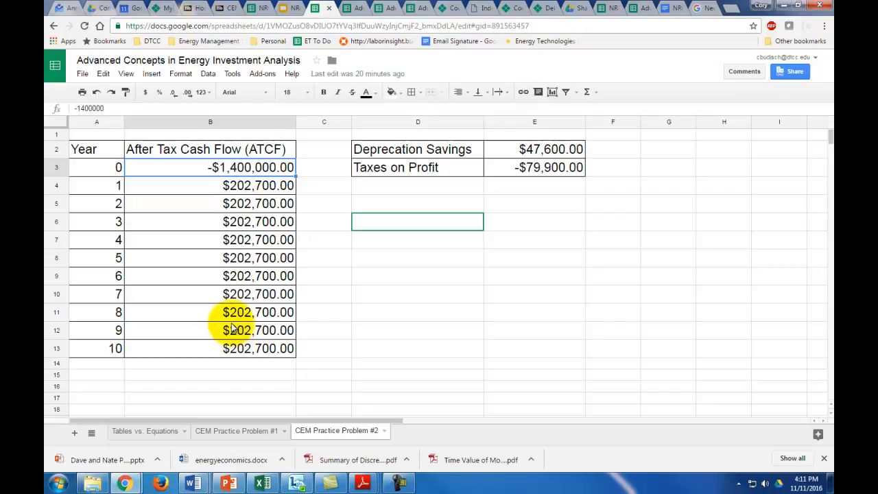
pyautogui.moveTo(219, 315)
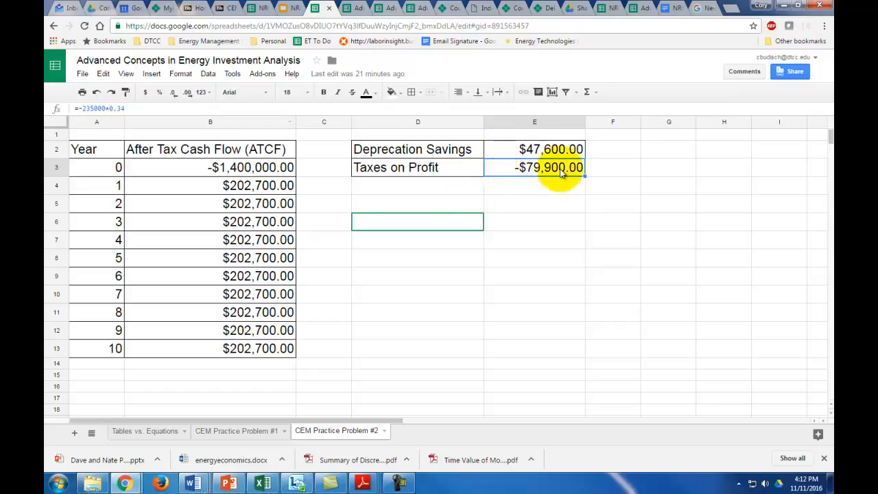
pyautogui.moveTo(494, 224)
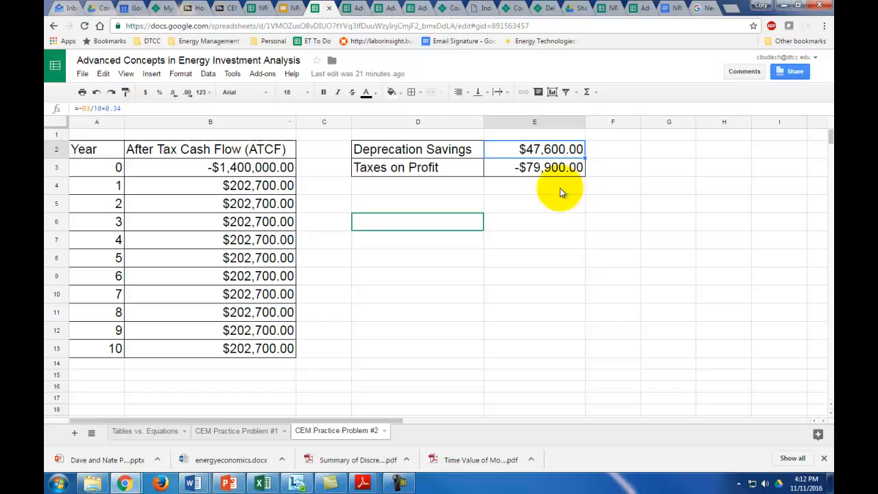
pyautogui.click(258, 185)
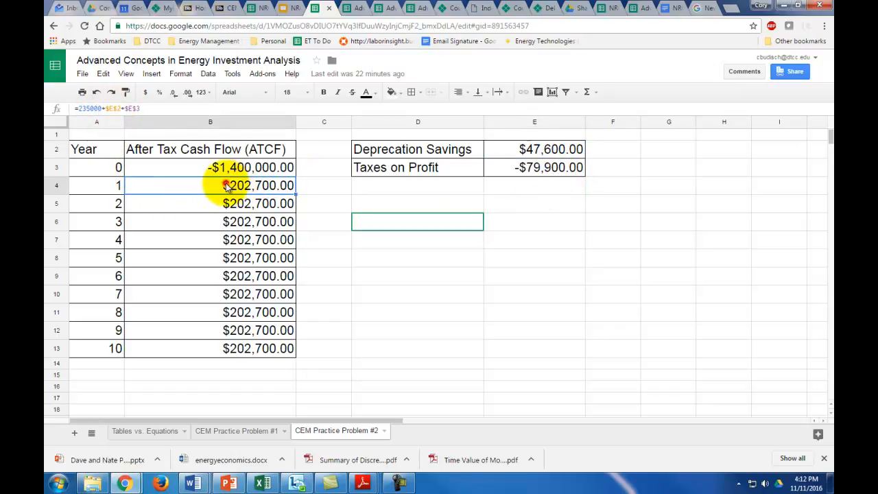
pyautogui.doubleClick(210, 185)
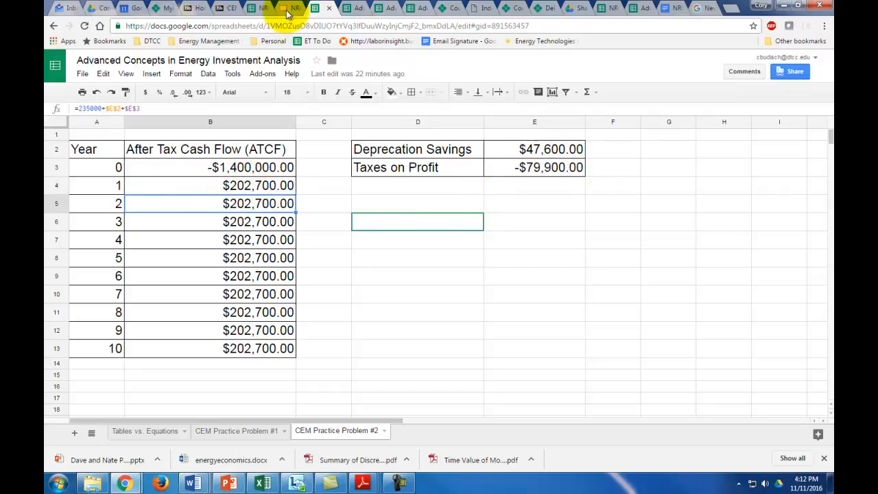
# Switch back to the presentation at slide 135, CEM Practice Problem #2.
pyautogui.click(277, 8)
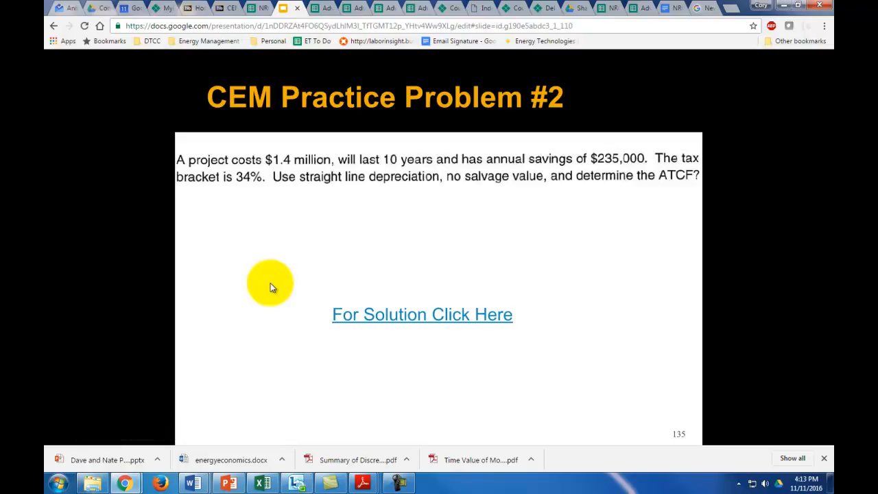
pyautogui.moveTo(302, 280)
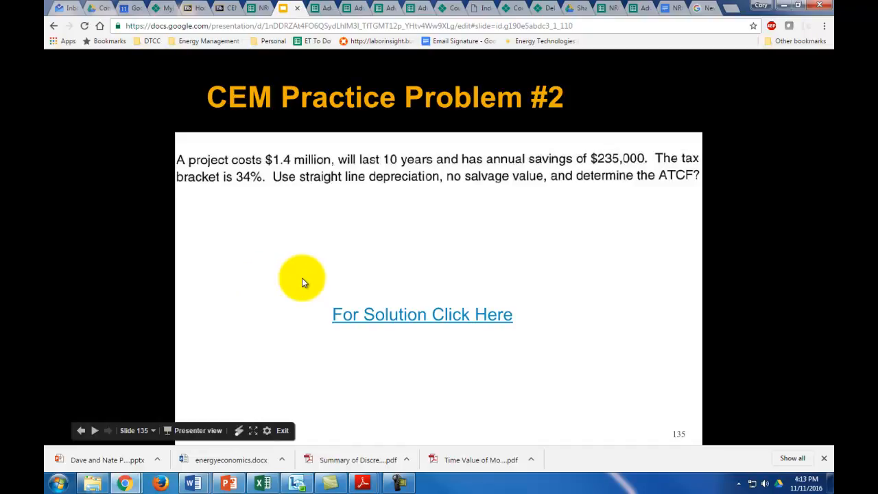
pyautogui.moveTo(298, 287)
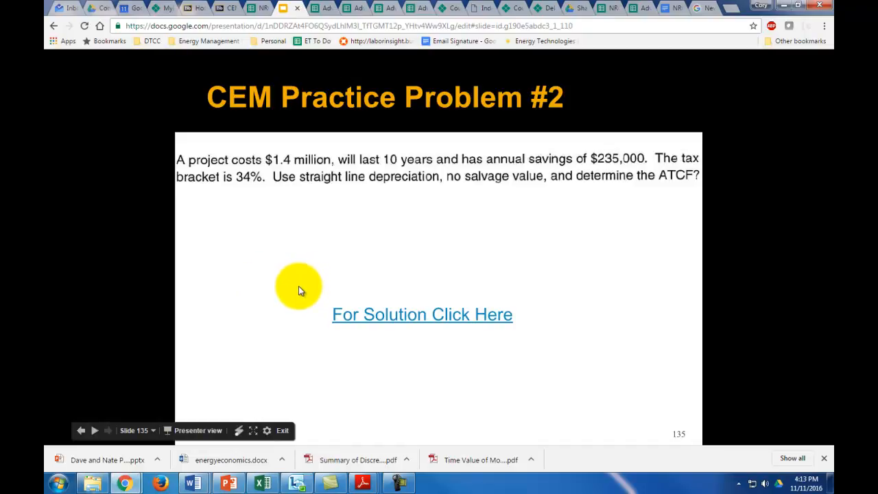
pyautogui.moveTo(289, 275)
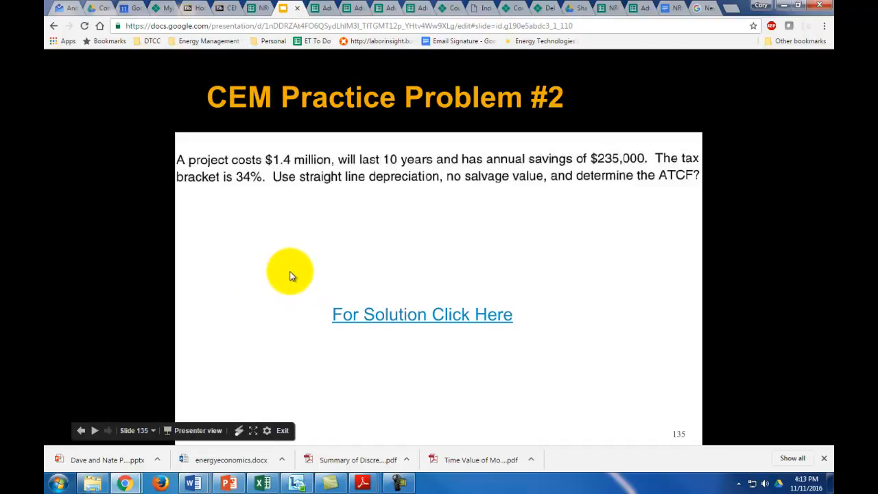